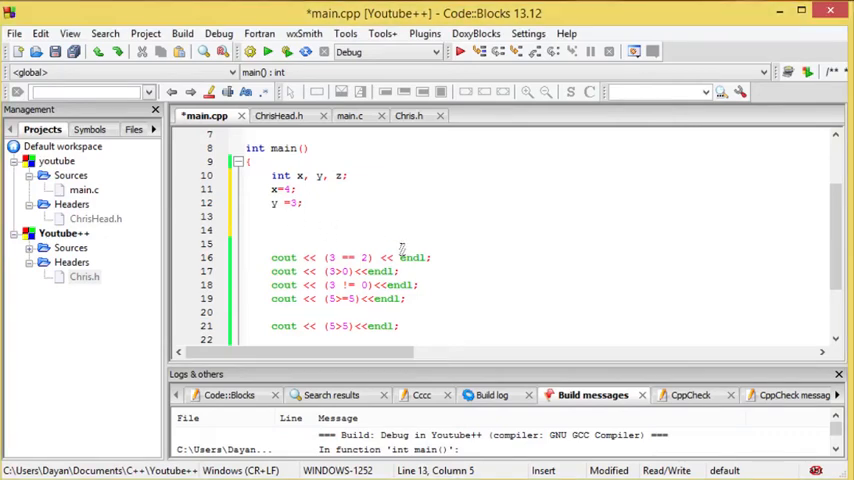
Step: Assign z = 12 and change the first cout comparison to test x == 2
type("z")
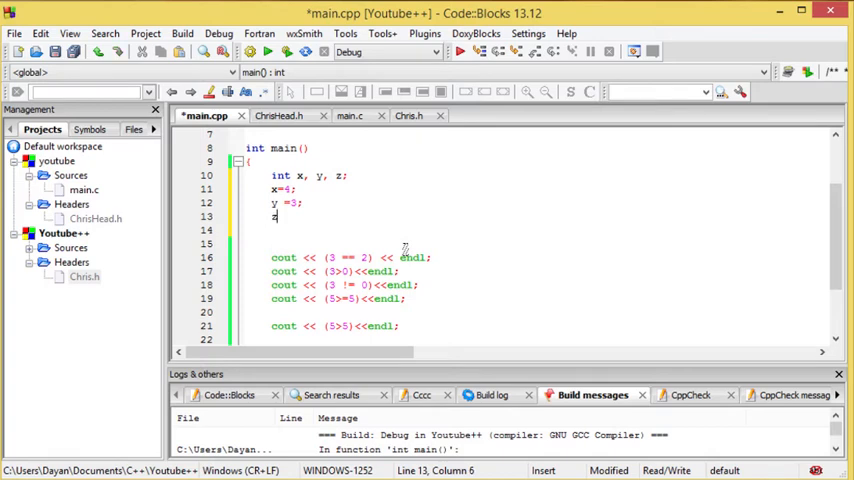
type("=")
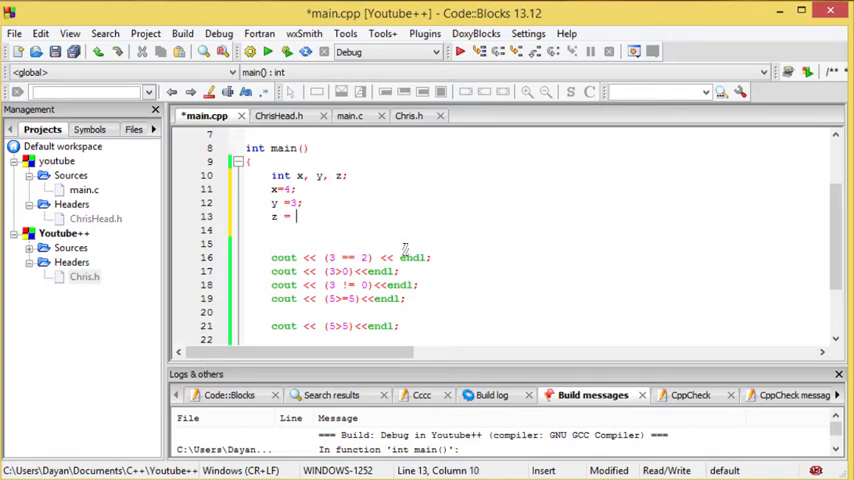
type("12;")
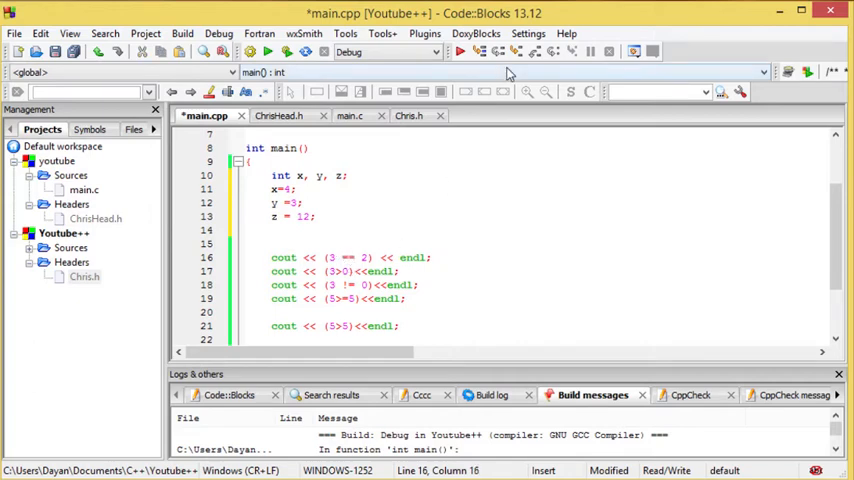
type("x")
left_click(540, 270)
type("/*  ")
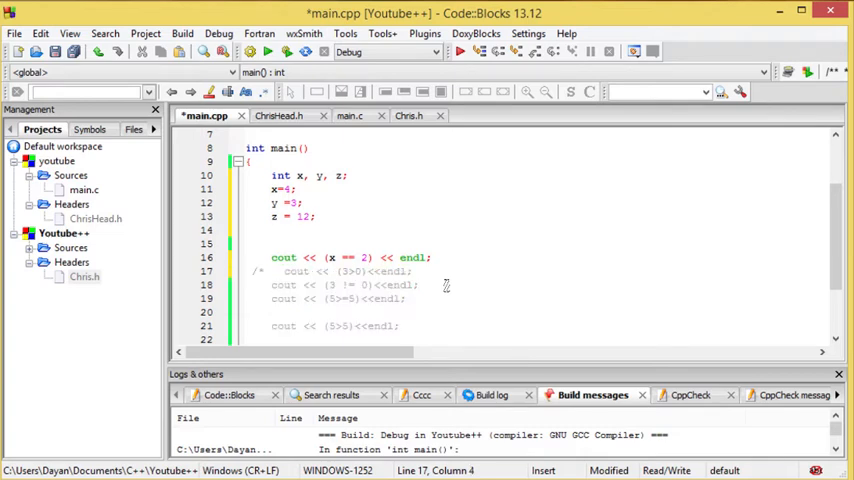
scroll("down", 3)
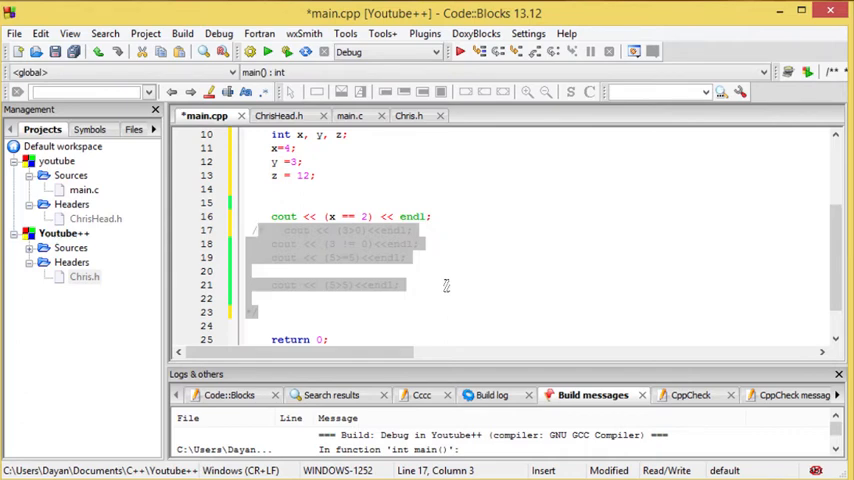
scroll("up", 3)
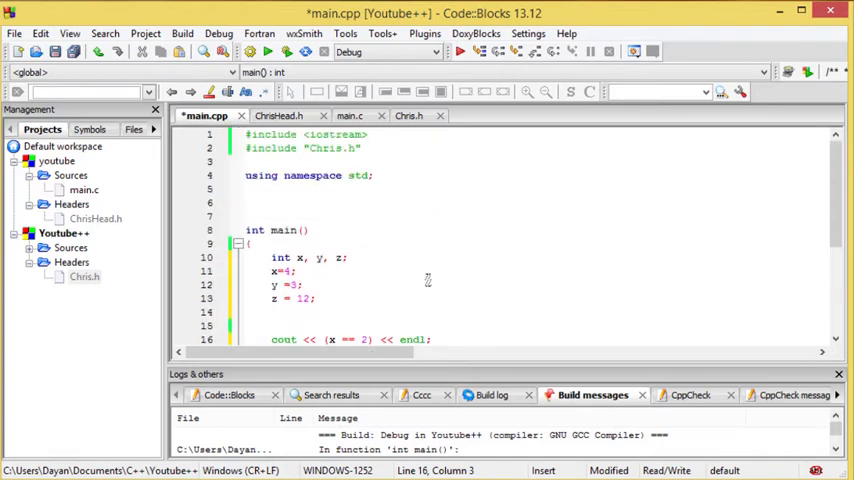
scroll("down", 3)
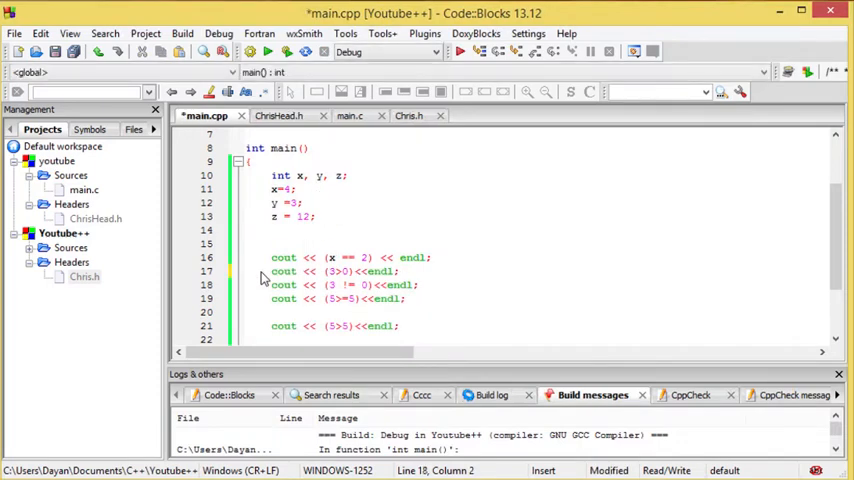
Step: Rewrite the second cout comparison to read x*y > z
scroll("down", 3)
type("a")
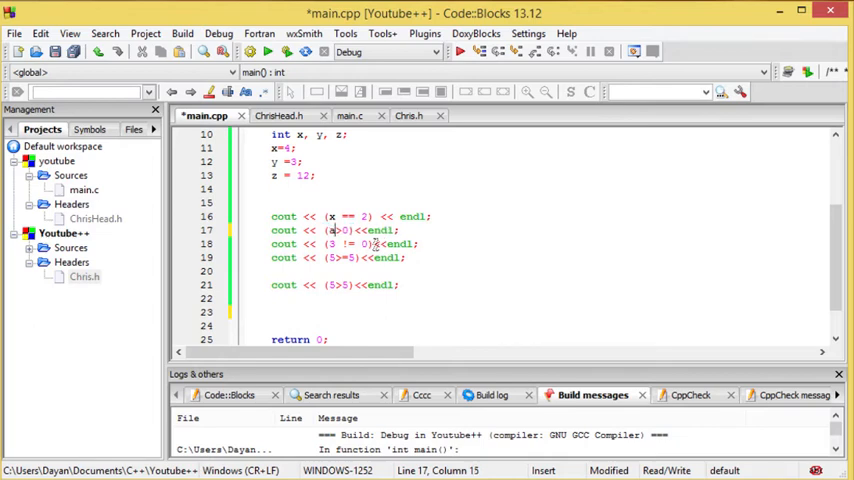
type("*b")
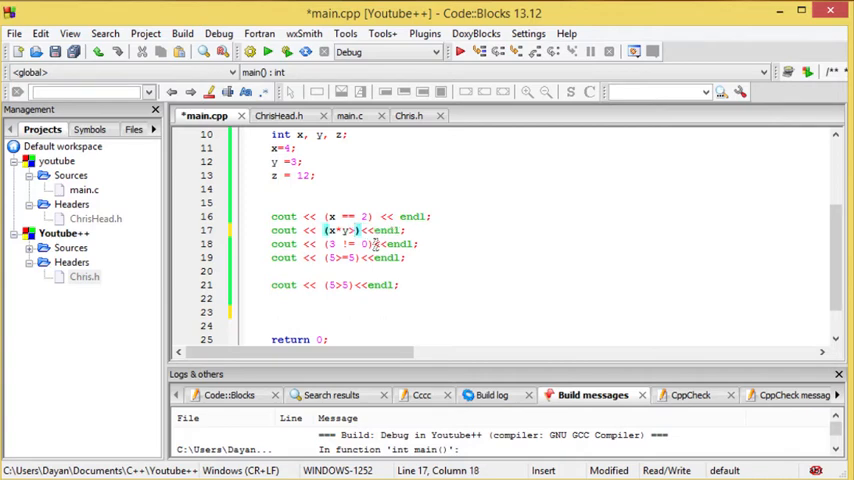
type("z")
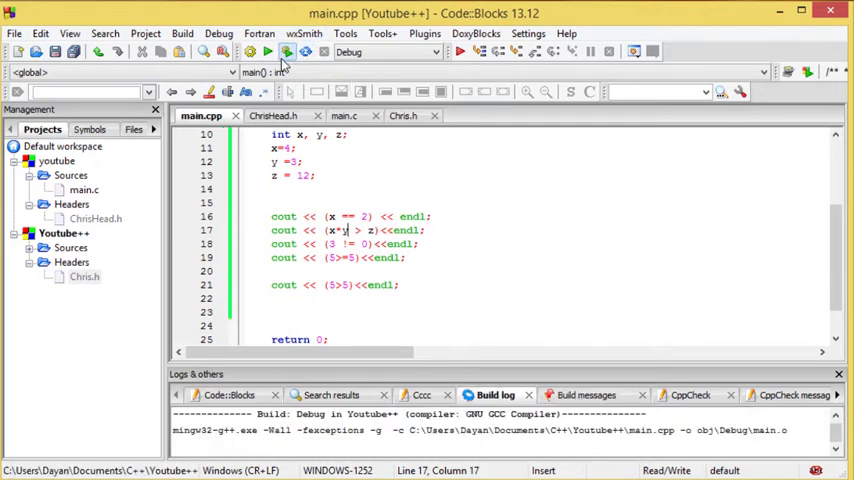
Step: Run the program, dismiss its output, and change the second check to x*y >= z
left_click(288, 52)
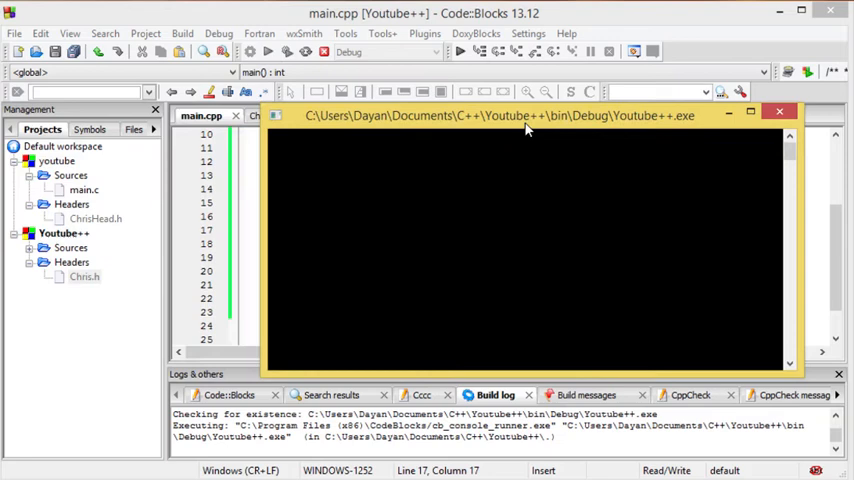
left_click(790, 114)
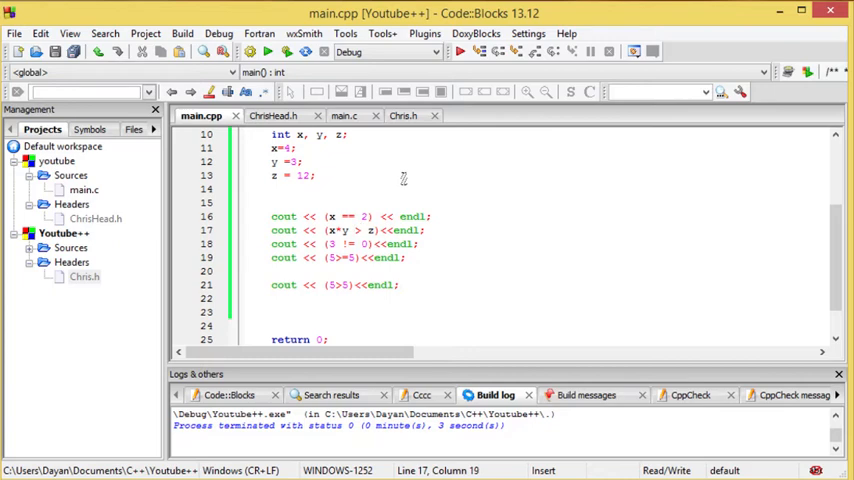
type("=")
left_click(344, 242)
type("y")
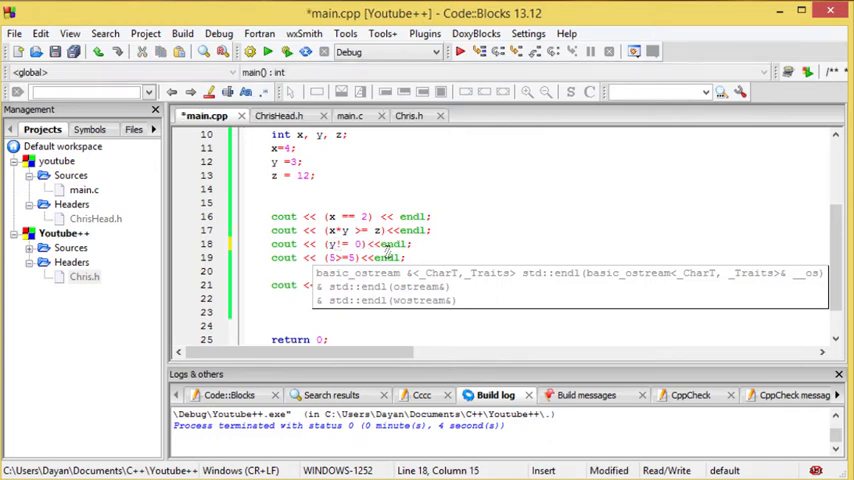
Step: Change the third check to y+6 != z and rebuild and run the program
type("+6")
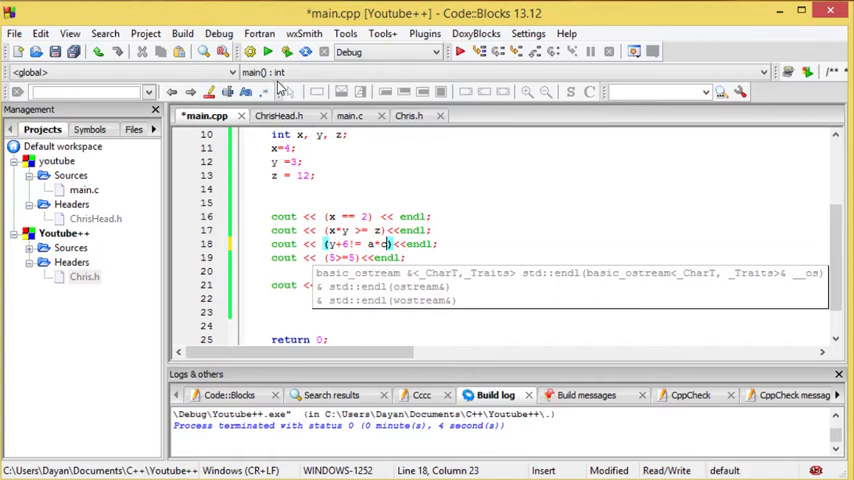
left_click(268, 52)
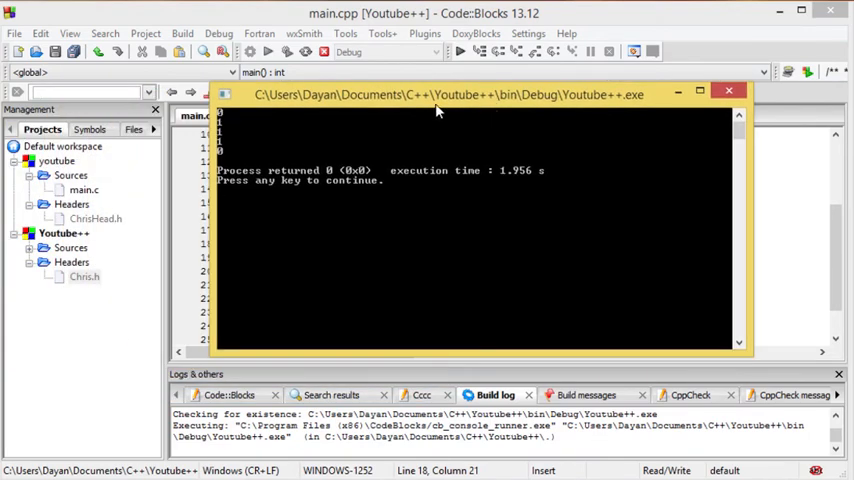
Step: Close the console output window after reading the comparison results
left_click(740, 92)
type("cout << (()=5)<<endl;")
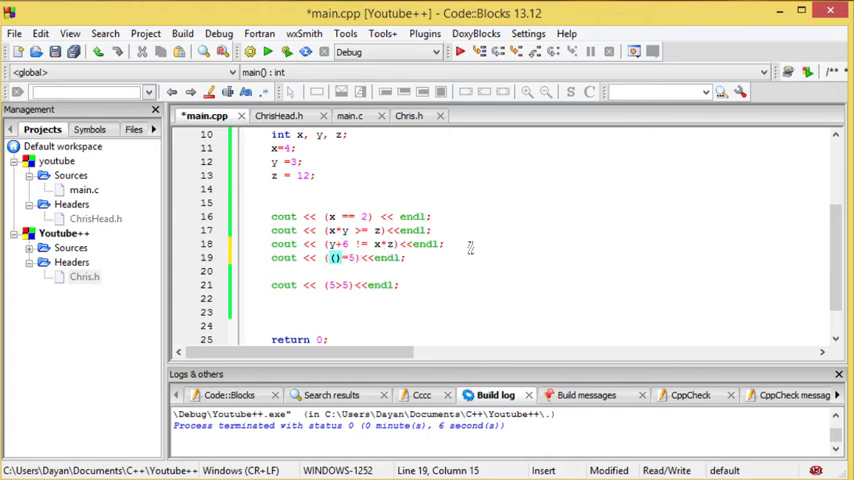
Step: Rewrite the fourth check as a y expression compared >= against x
type("b=4")
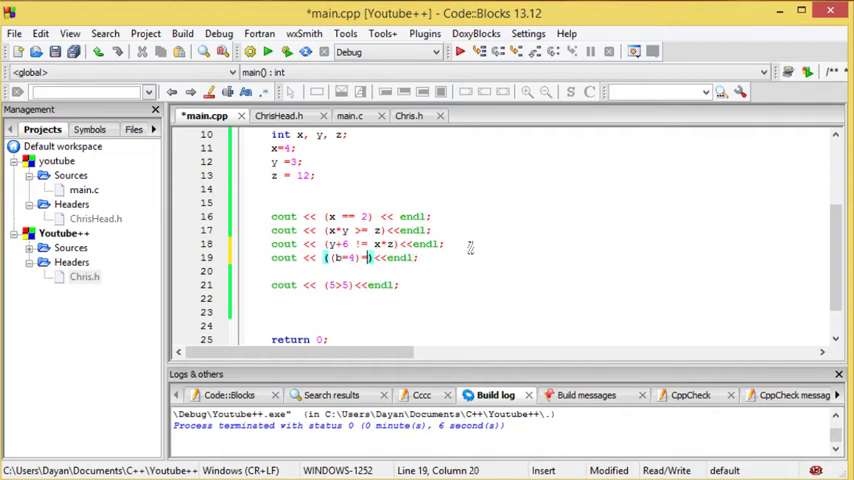
type("=")
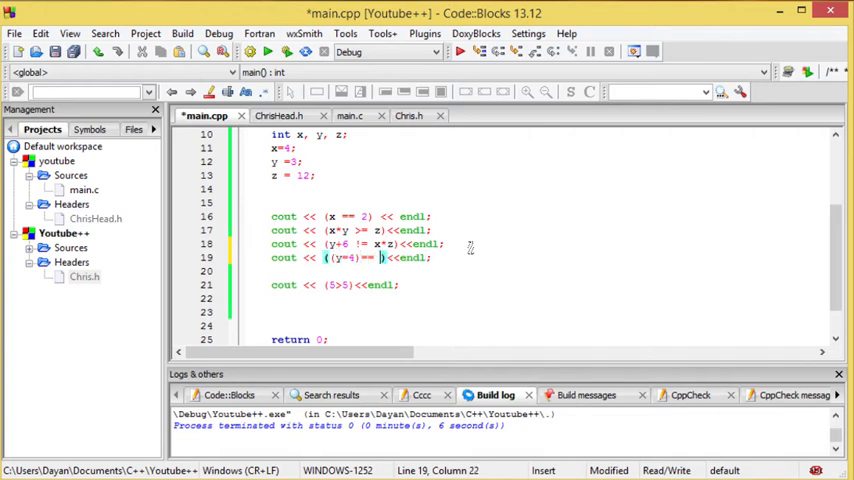
type("x")
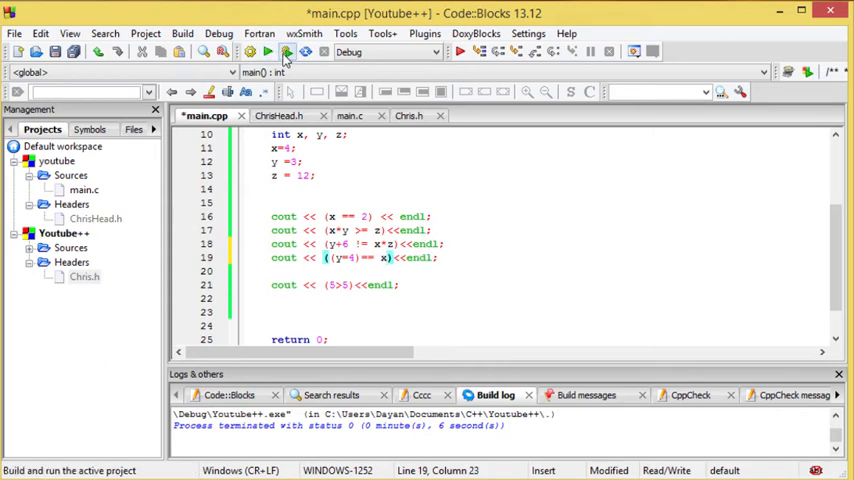
Step: Build and run the program with the new fourth check, then dismiss its output
left_click(272, 52)
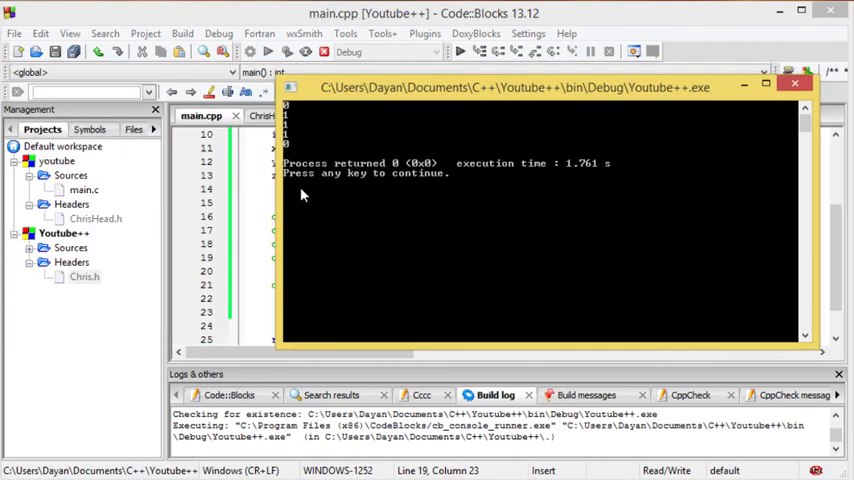
left_click(816, 76)
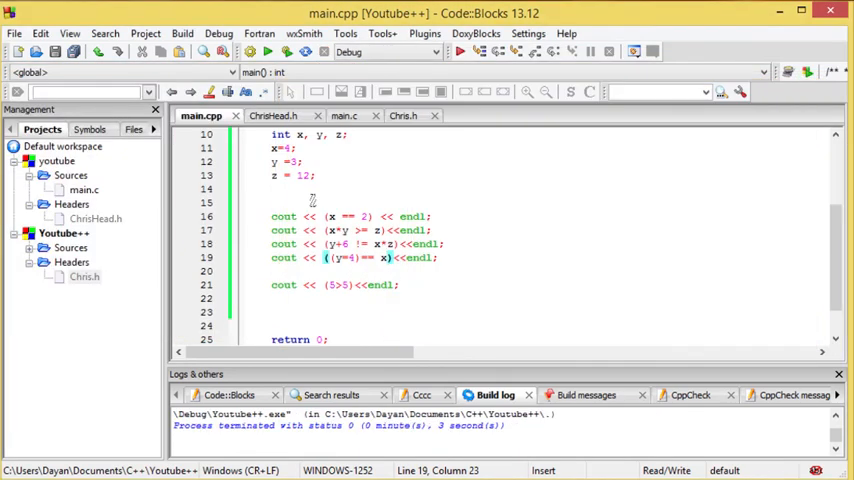